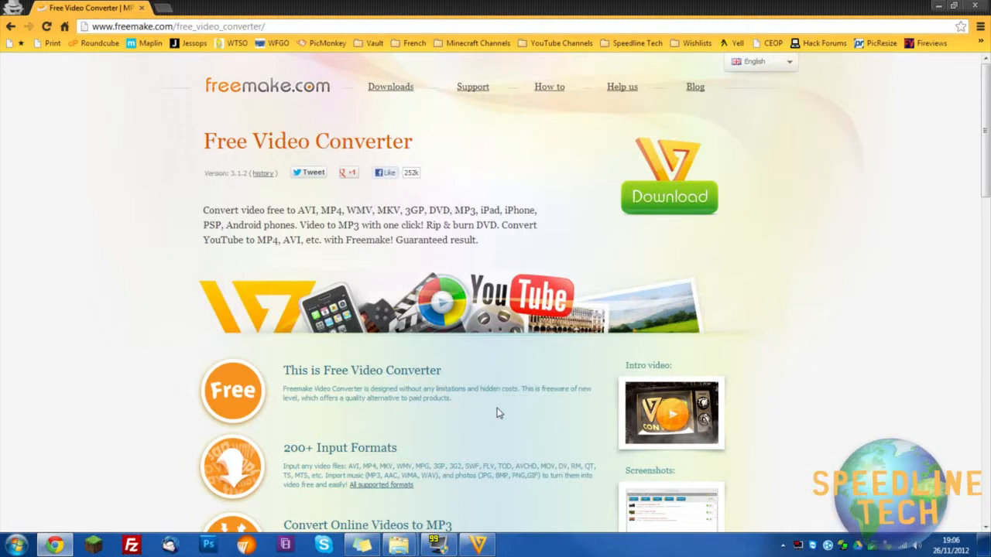
{"action": "mouse_move", "coordinate": [480, 406]}
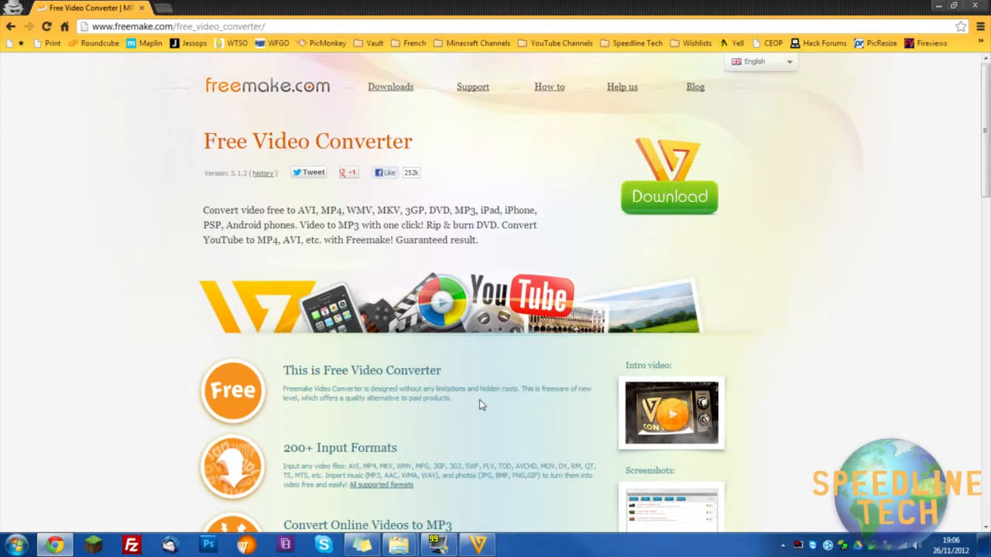
{"action": "mouse_move", "coordinate": [408, 452]}
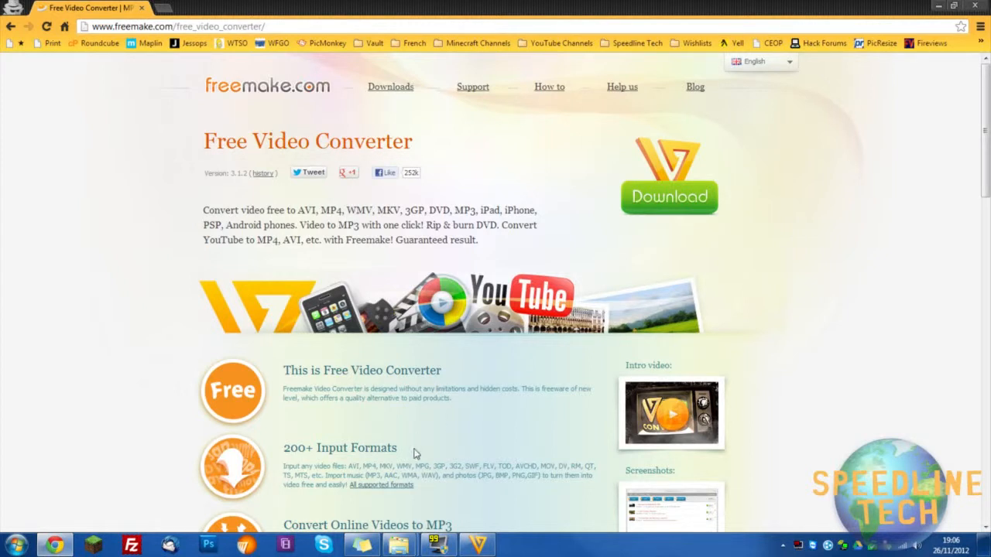
{"action": "mouse_move", "coordinate": [250, 520]}
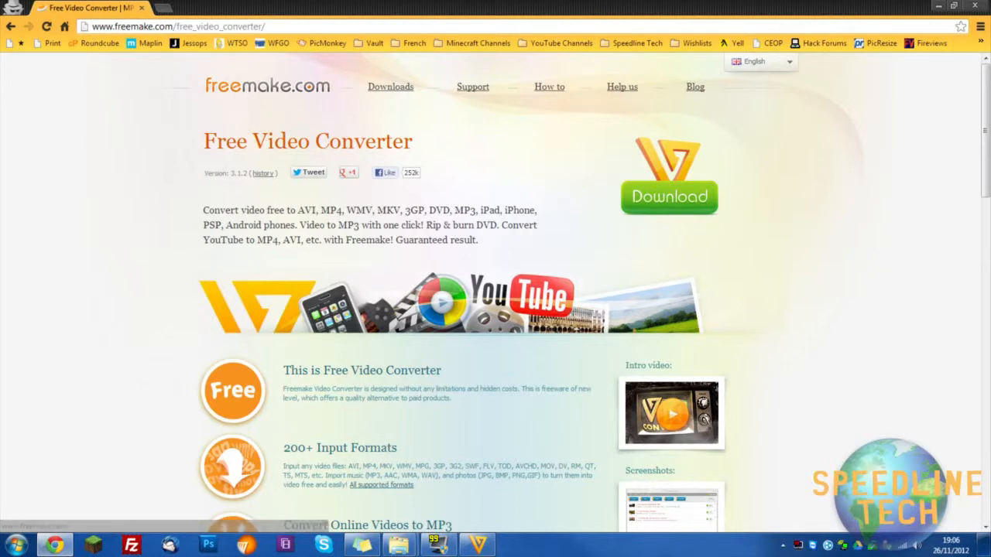
Locate the 579 MB Wireless FM Transmitter Demo & Review WMV in the Resources folder
{"action": "scroll", "scroll_direction": "down", "scroll_amount": 3}
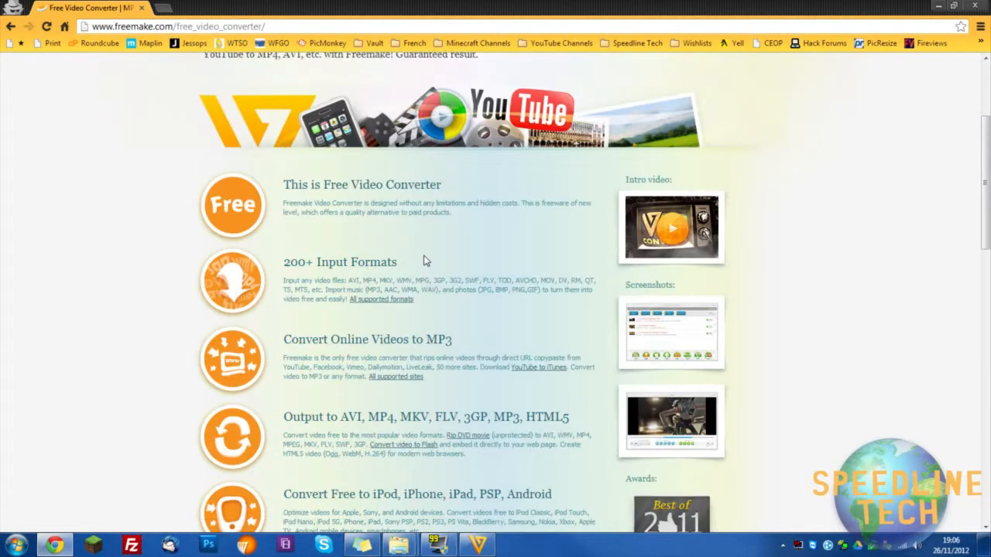
{"action": "scroll", "scroll_direction": "down", "scroll_amount": 3}
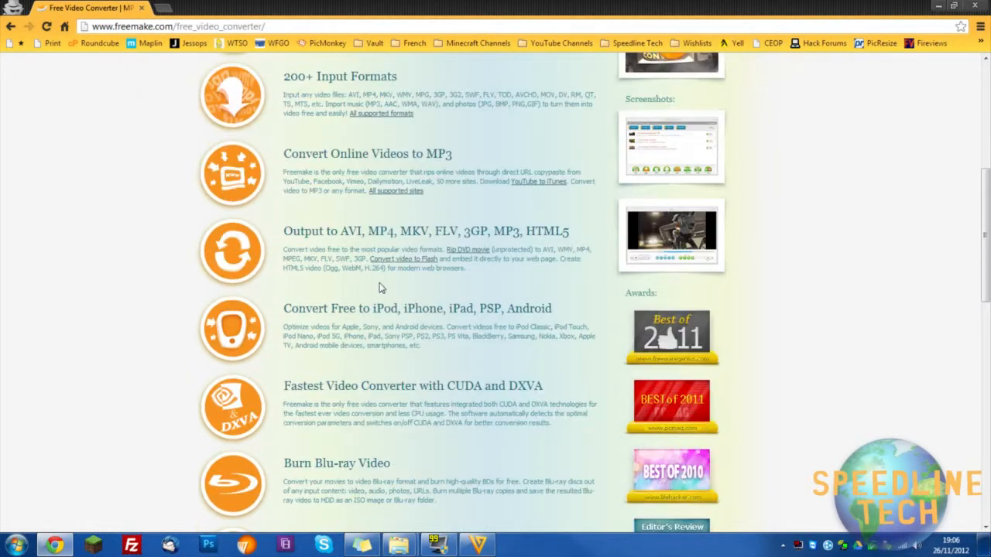
{"action": "scroll", "scroll_direction": "down", "scroll_amount": 3}
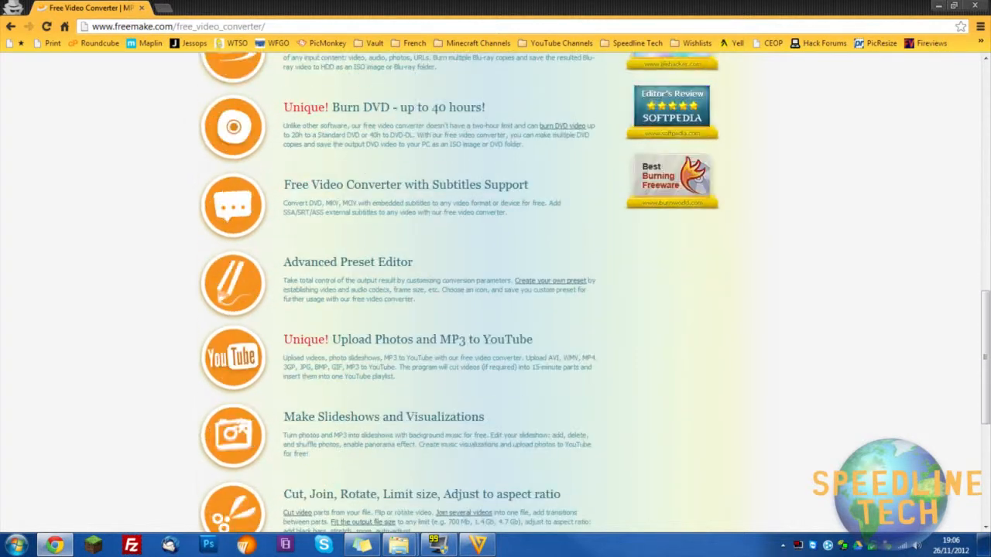
{"action": "scroll", "scroll_direction": "up", "scroll_amount": 3}
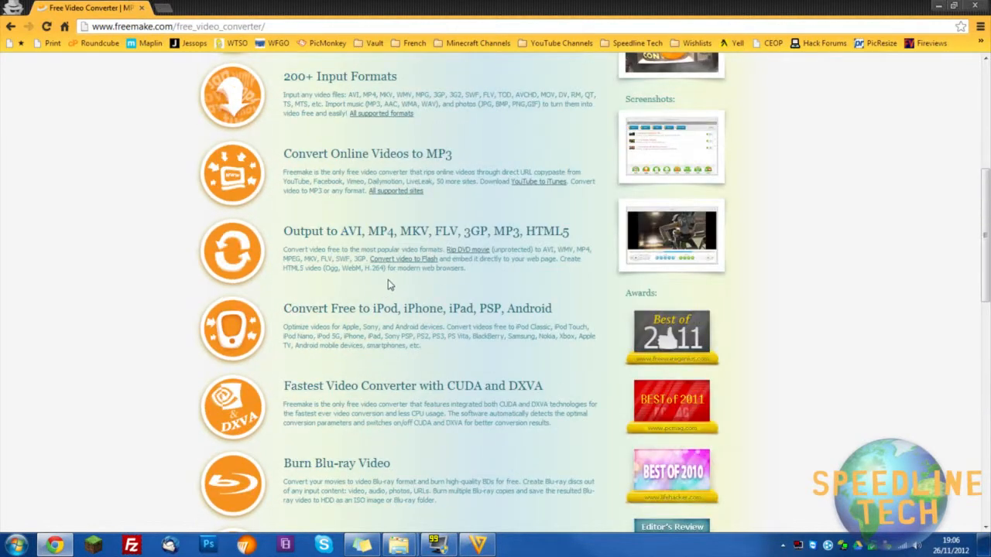
{"action": "scroll", "scroll_direction": "up", "scroll_amount": 3}
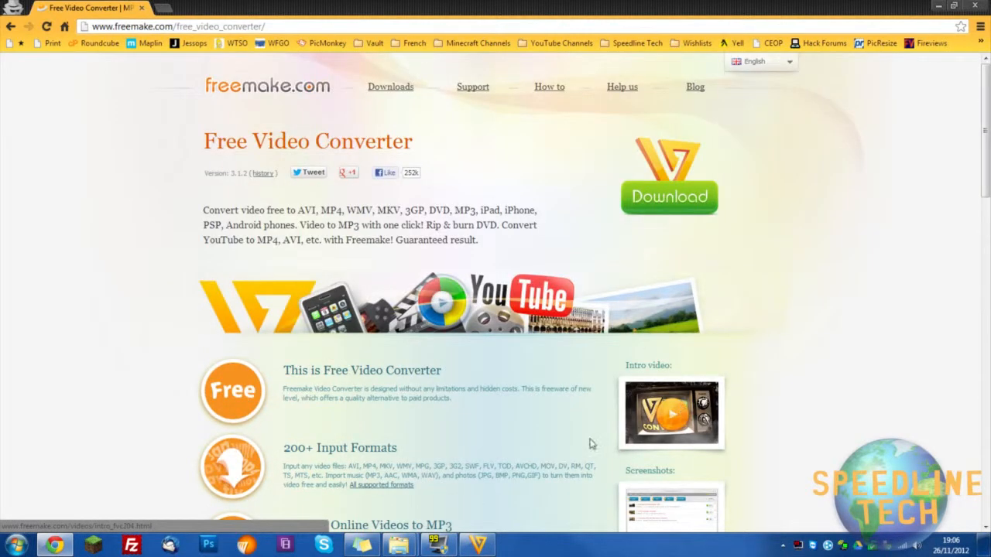
{"action": "mouse_move", "coordinate": [545, 417]}
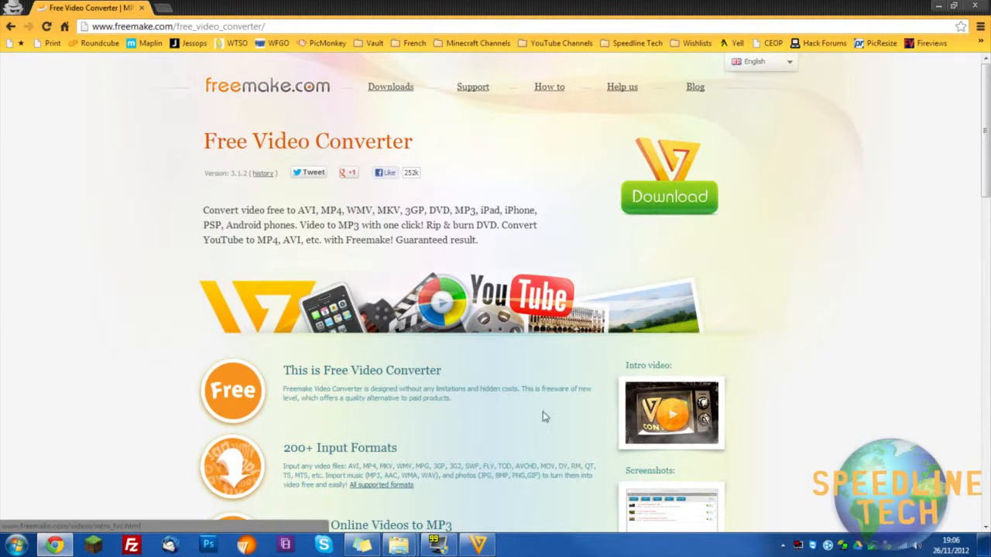
{"action": "left_click", "coordinate": [474, 545]}
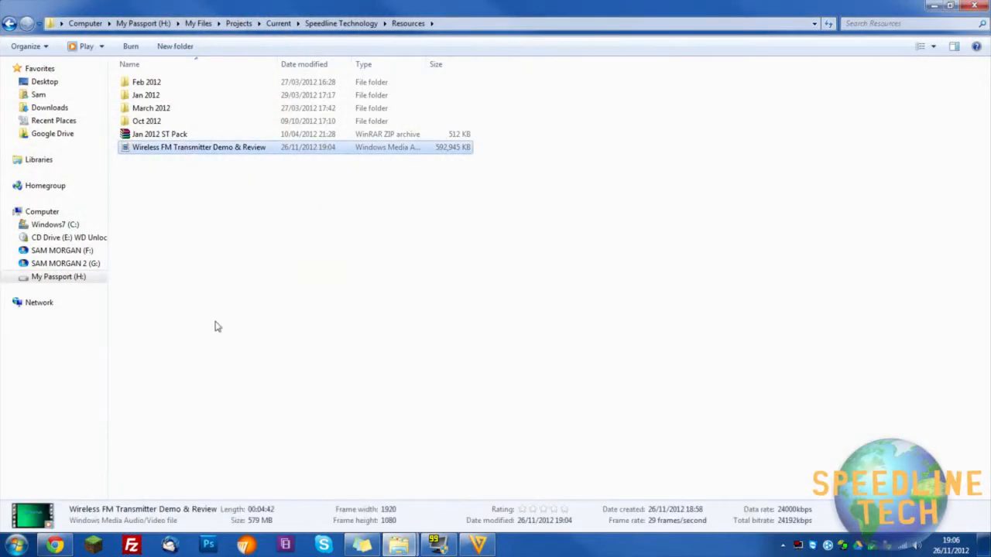
{"action": "mouse_move", "coordinate": [258, 529]}
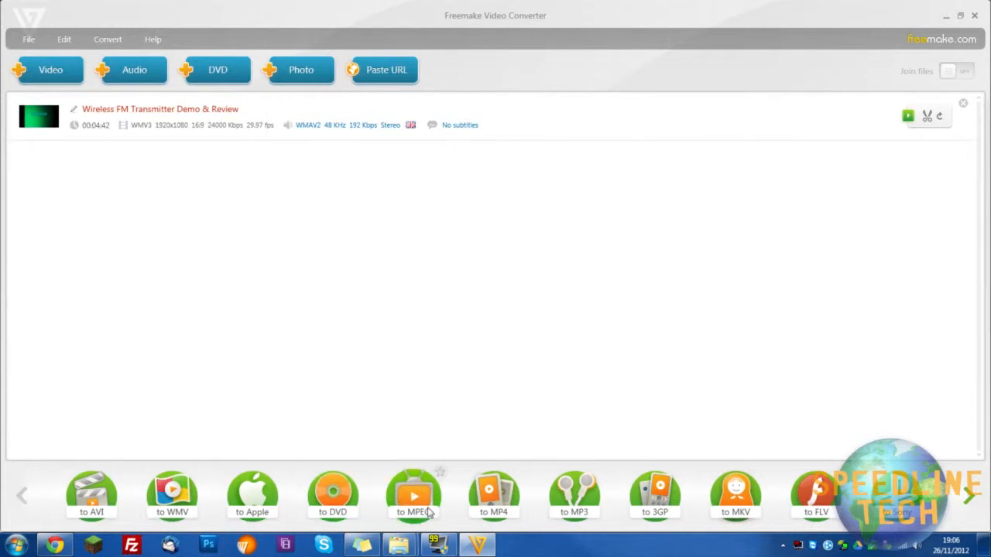
{"action": "mouse_move", "coordinate": [494, 492]}
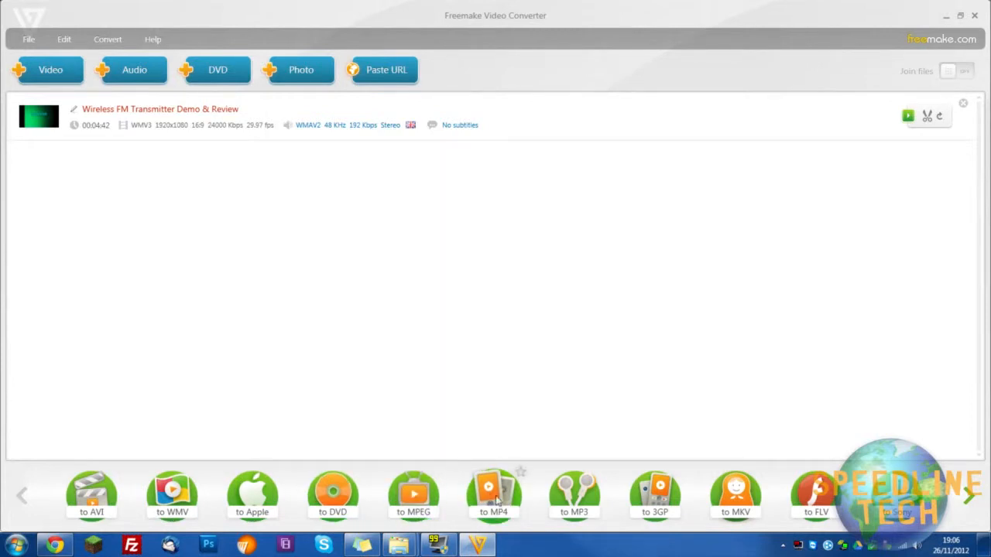
{"action": "mouse_move", "coordinate": [331, 499]}
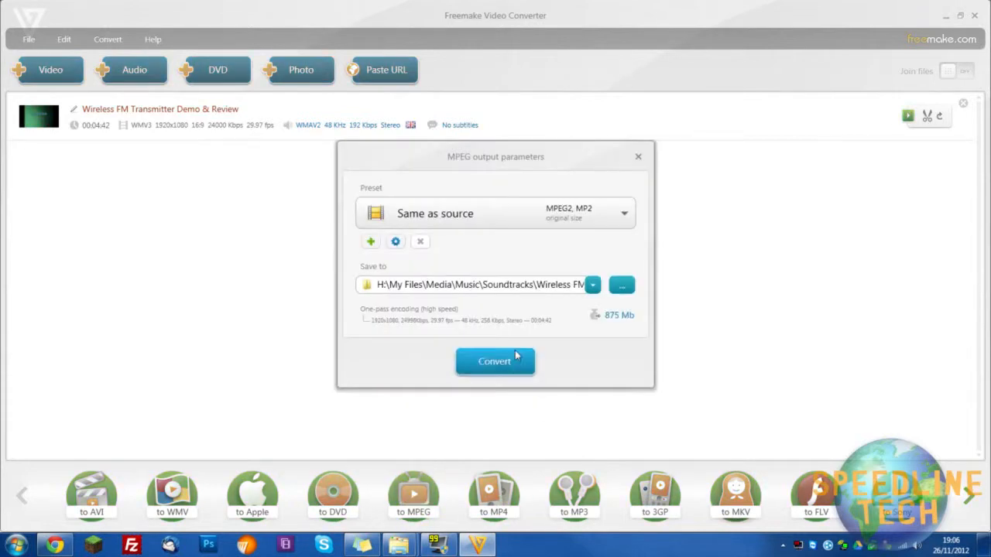
Try other MPEG presets, then settle on HD 720p with an estimated 389 MB output
{"action": "left_click", "coordinate": [622, 213]}
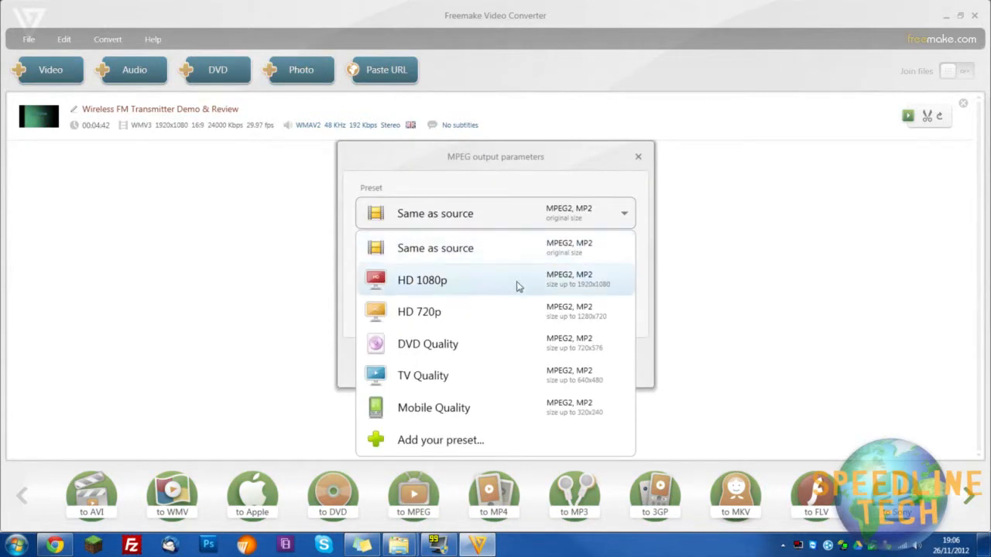
{"action": "mouse_move", "coordinate": [466, 313]}
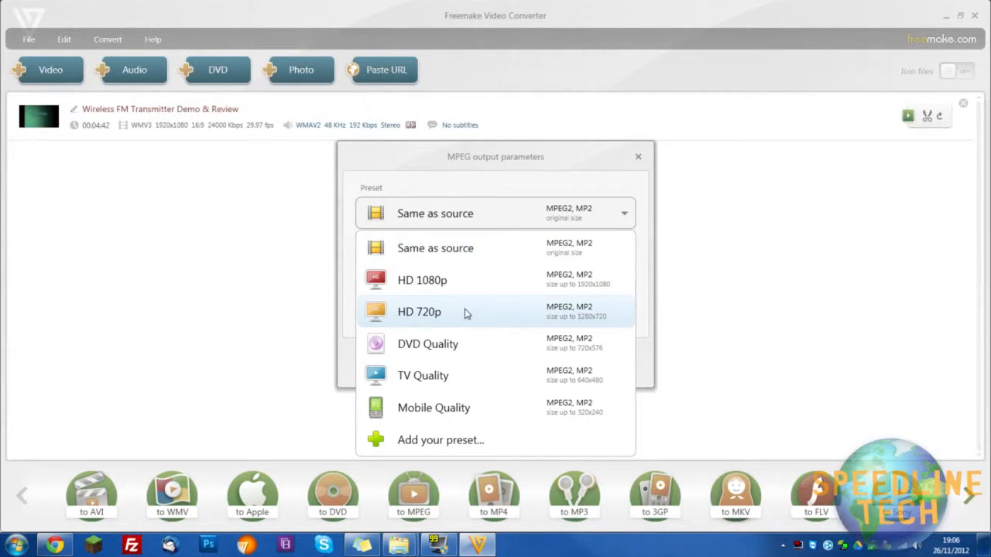
{"action": "left_click", "coordinate": [418, 312]}
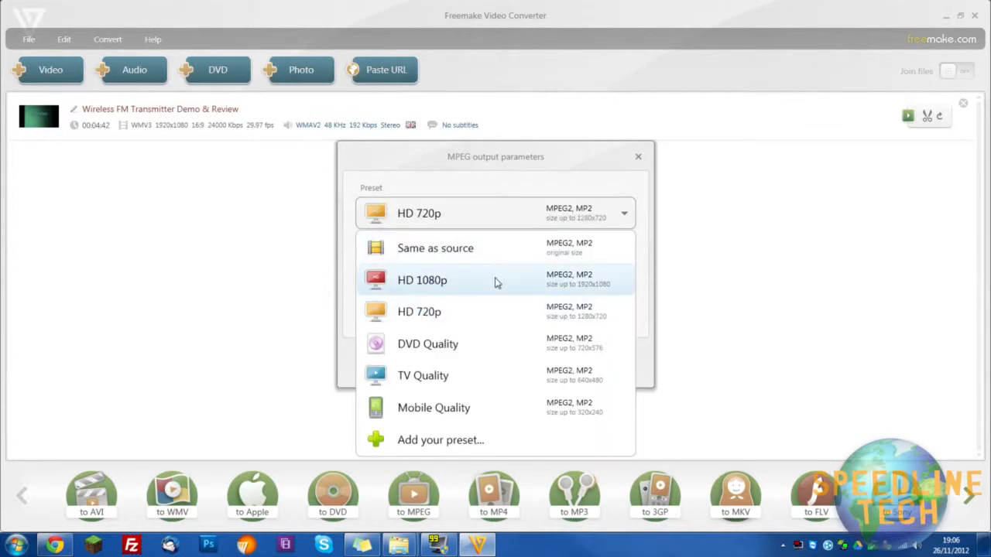
{"action": "left_click", "coordinate": [419, 311]}
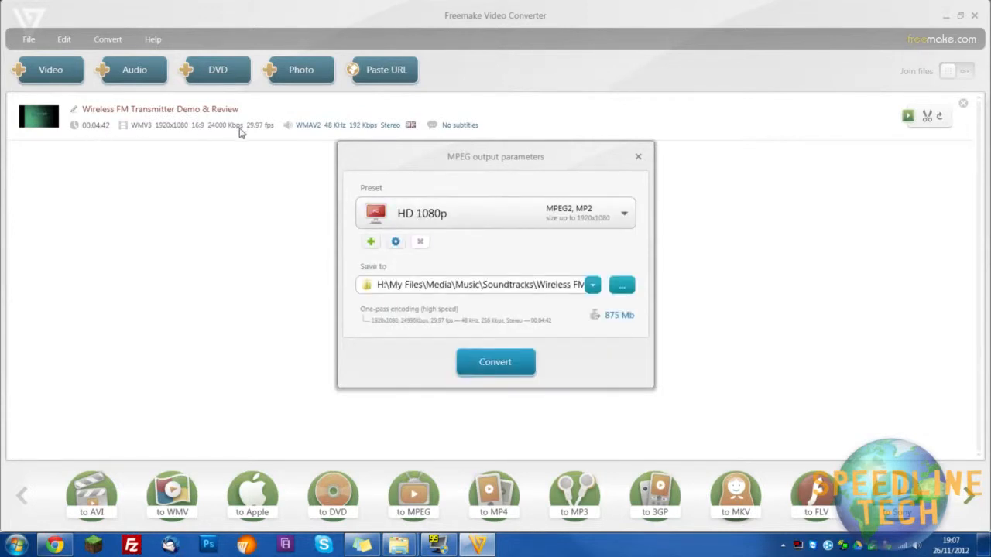
{"action": "mouse_move", "coordinate": [621, 318]}
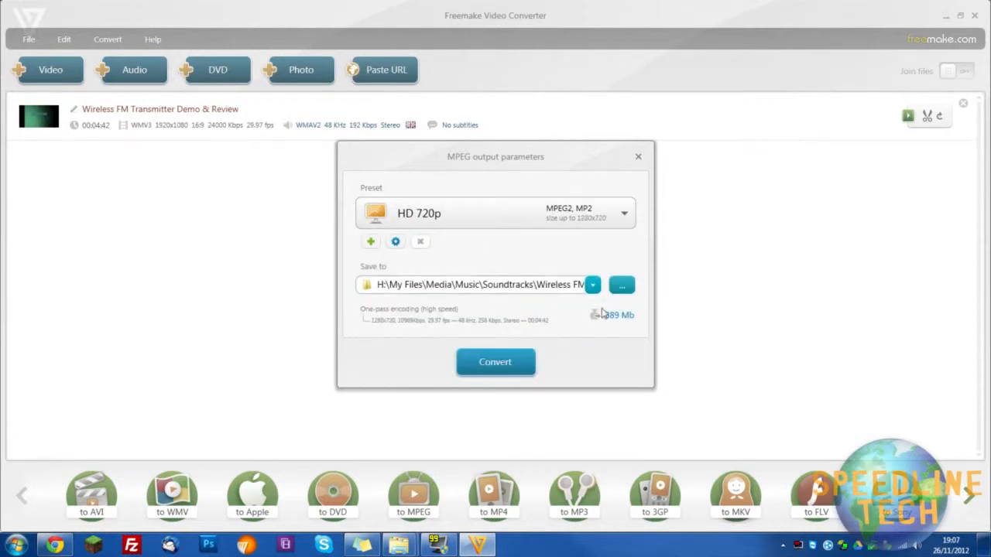
{"action": "mouse_move", "coordinate": [619, 320]}
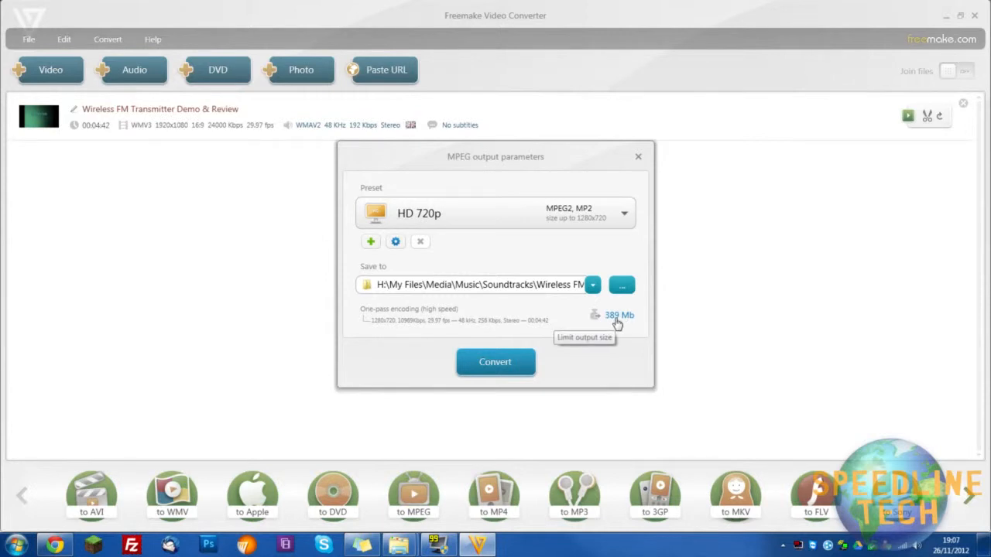
{"action": "mouse_move", "coordinate": [506, 214]}
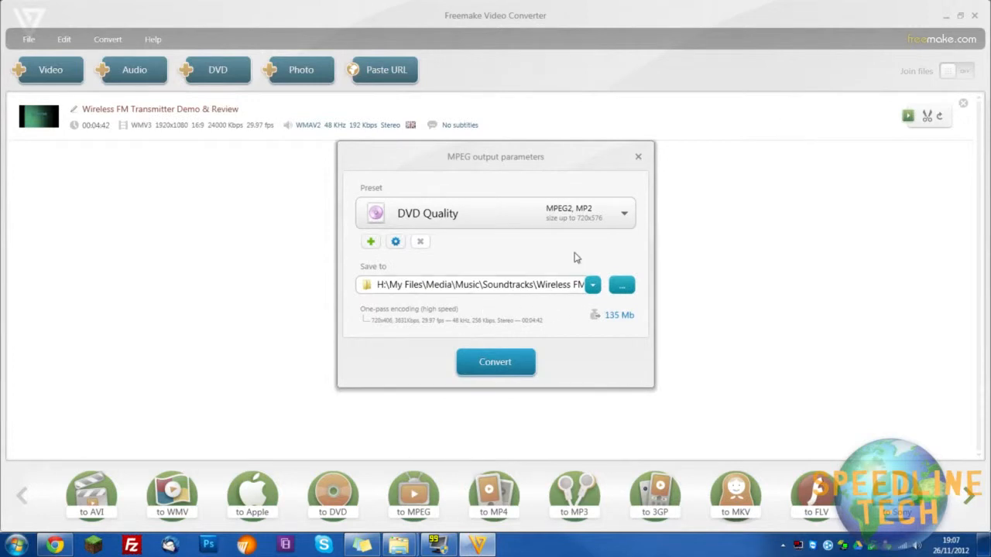
{"action": "left_click", "coordinate": [625, 214]}
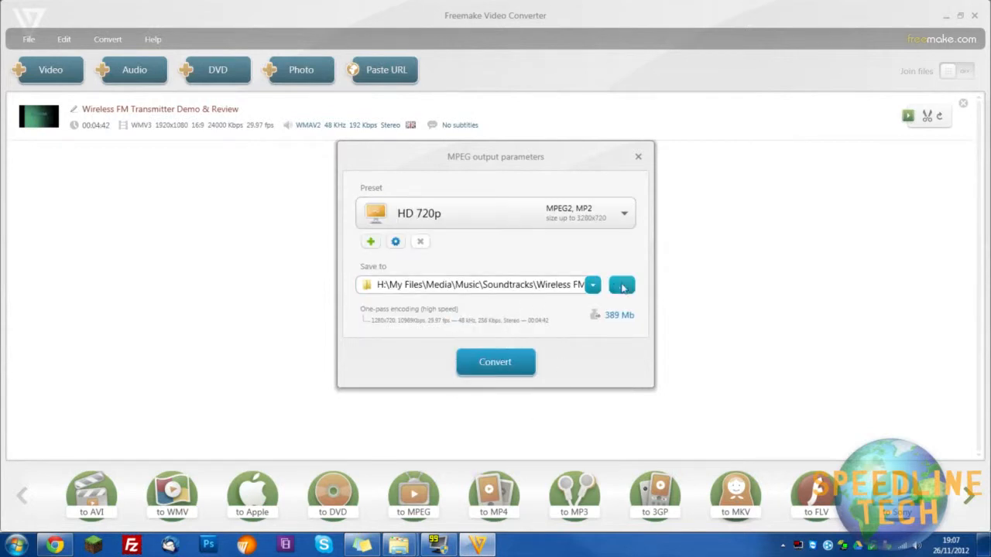
Save the output as Wireless FM Transmitter Demo & Review.mpg in the Soundtracks folder
{"action": "left_click", "coordinate": [622, 284]}
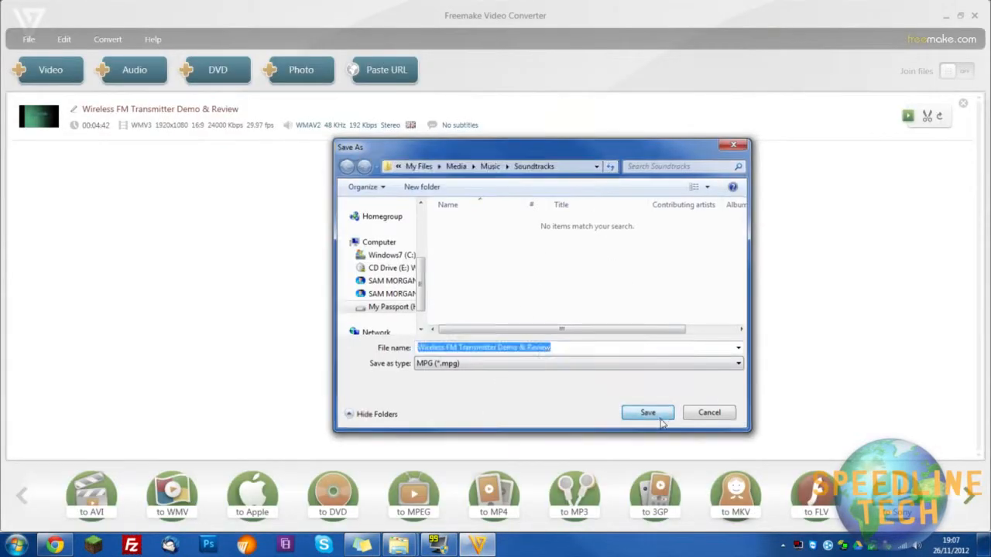
{"action": "left_click", "coordinate": [647, 412]}
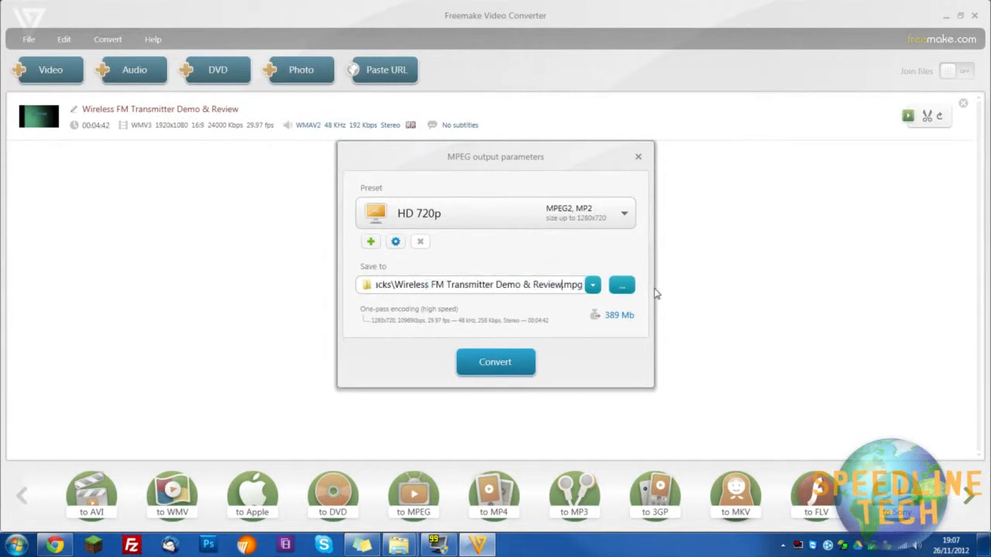
{"action": "key", "text": "CapsLock"}
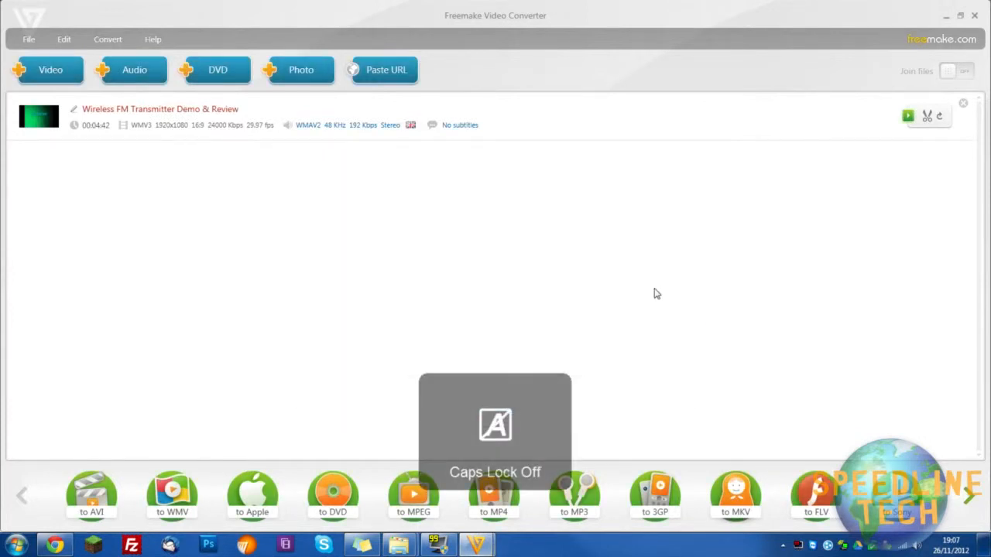
Run the conversion to Wireless FM Transmitter Demo & Review COMP.mpg and dismiss the Success notice
{"action": "left_click", "coordinate": [412, 493]}
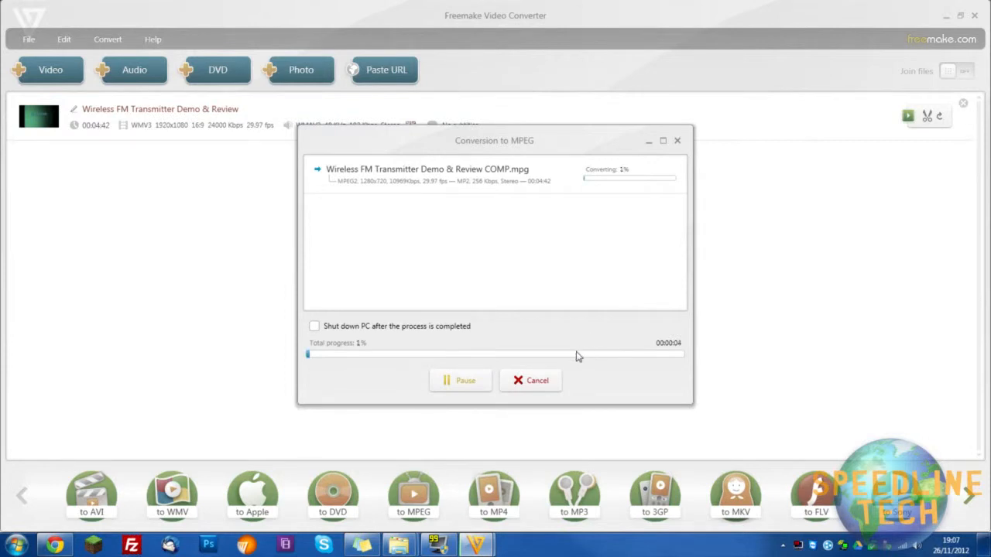
{"action": "mouse_move", "coordinate": [576, 334]}
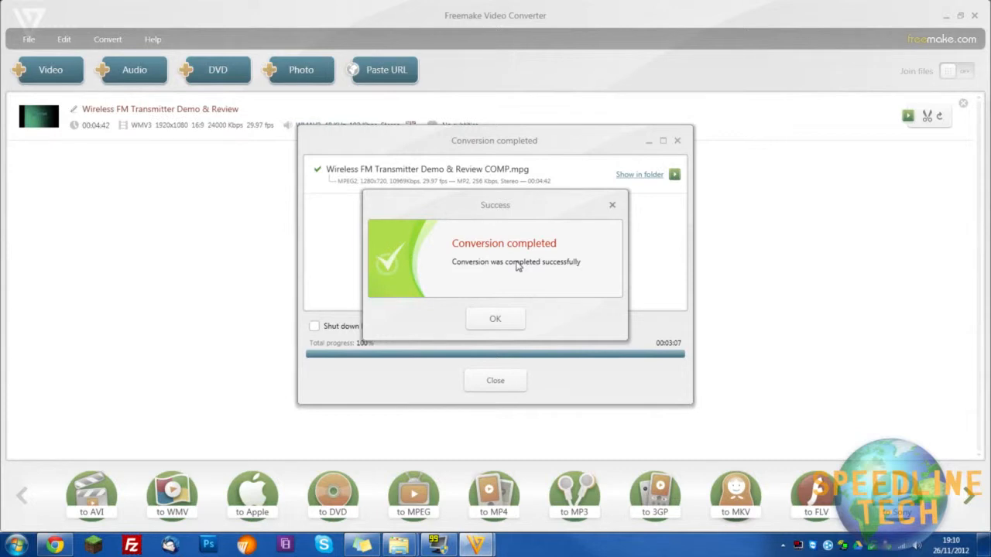
{"action": "mouse_move", "coordinate": [519, 412]}
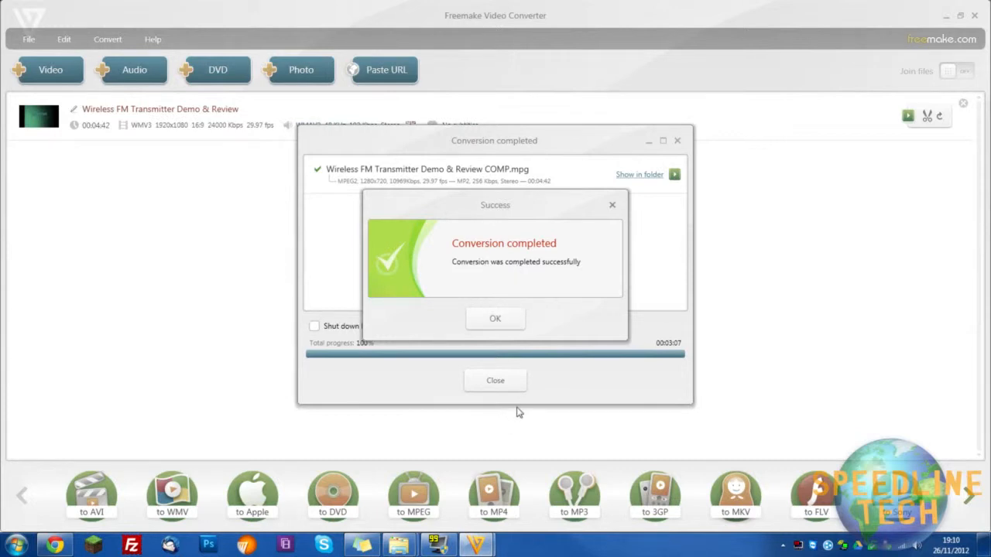
{"action": "left_click", "coordinate": [495, 319]}
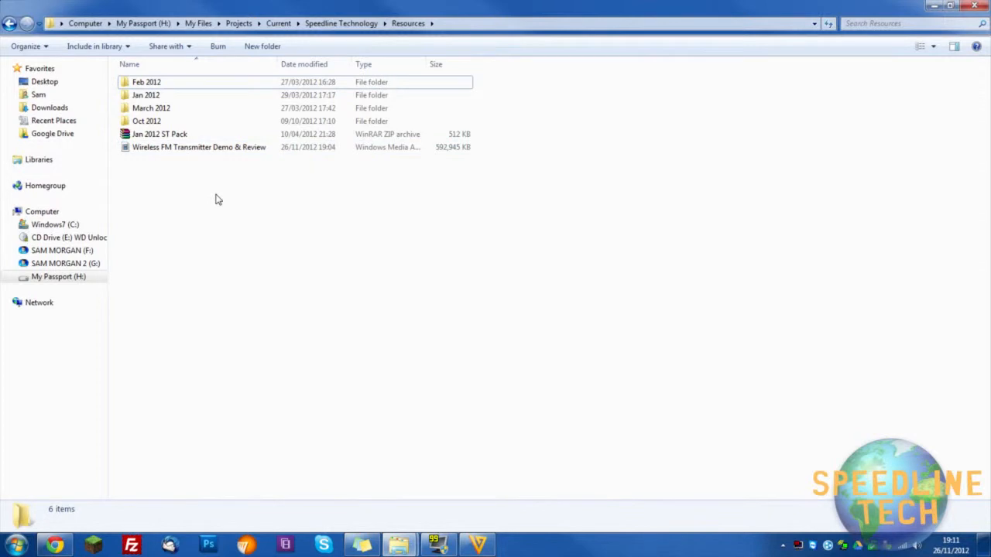
Check the output save path in the converter and return to Resources showing the 162,120 KB clip
{"action": "left_click", "coordinate": [341, 23]}
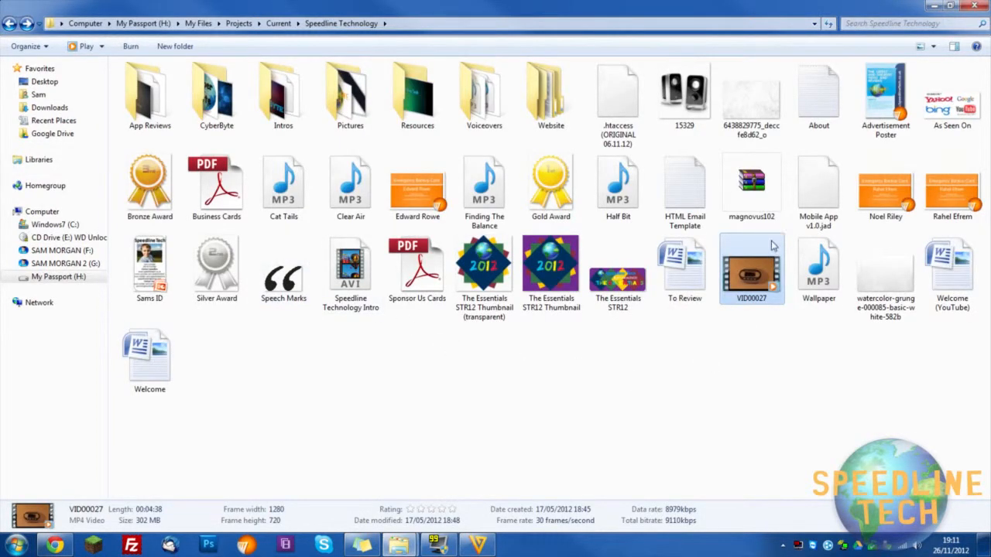
{"action": "double_click", "coordinate": [415, 91]}
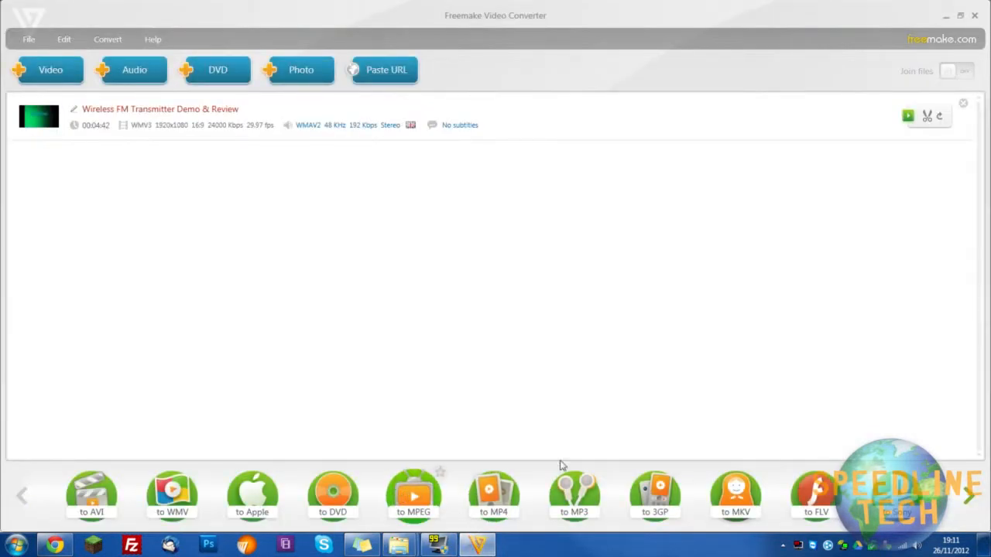
{"action": "left_click", "coordinate": [412, 492]}
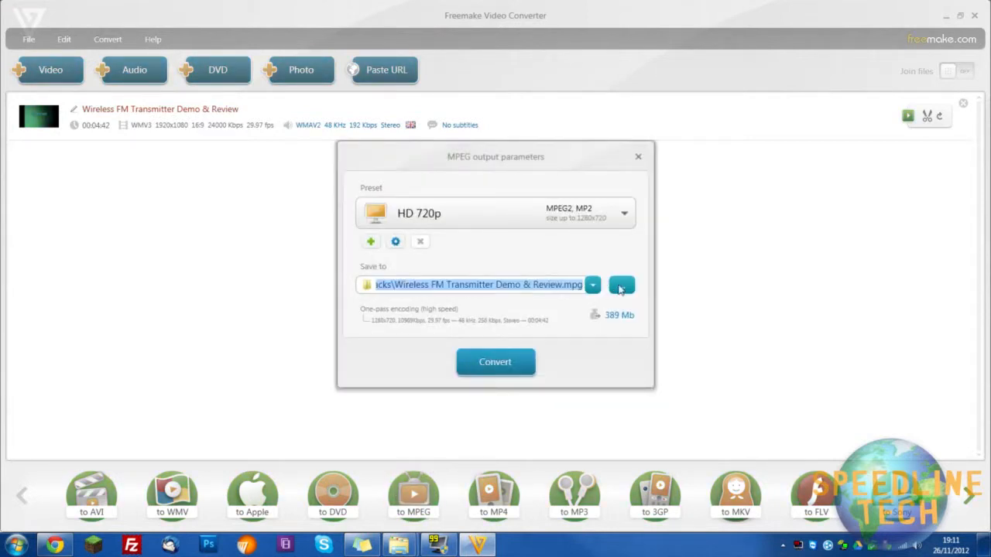
{"action": "left_click", "coordinate": [638, 156]}
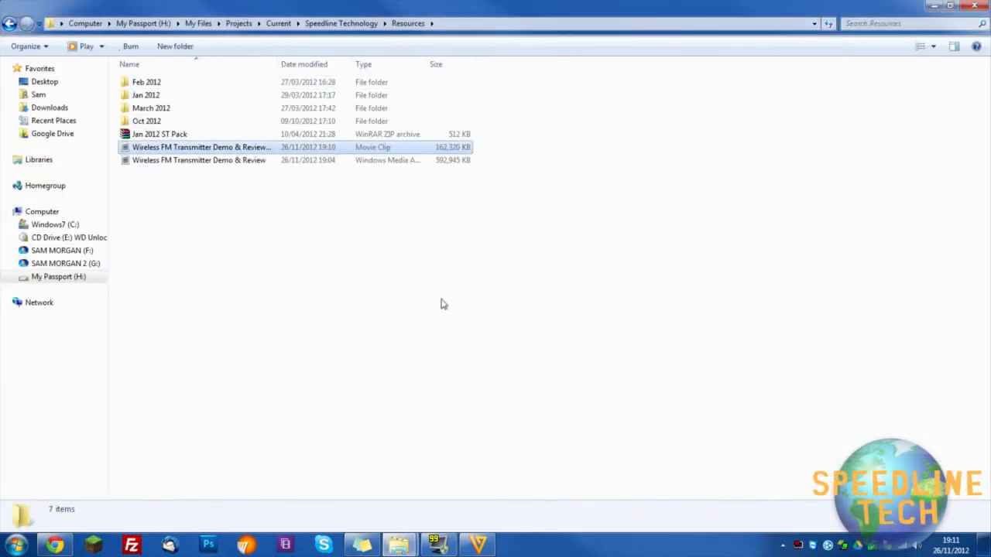
Confirm the new clip is 158 MB at 1280×720 in the details pane, then launch it
{"action": "left_click", "coordinate": [199, 160]}
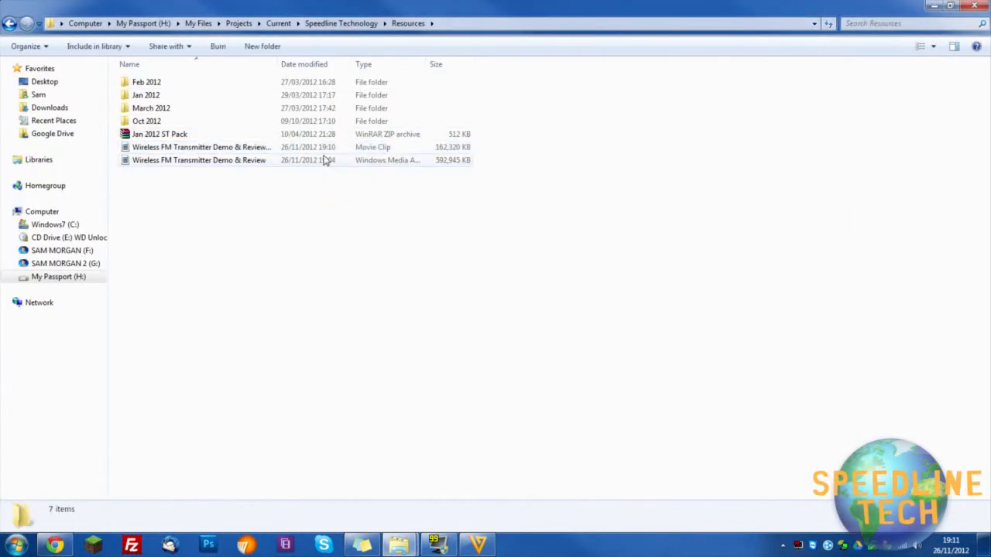
{"action": "left_click", "coordinate": [201, 147]}
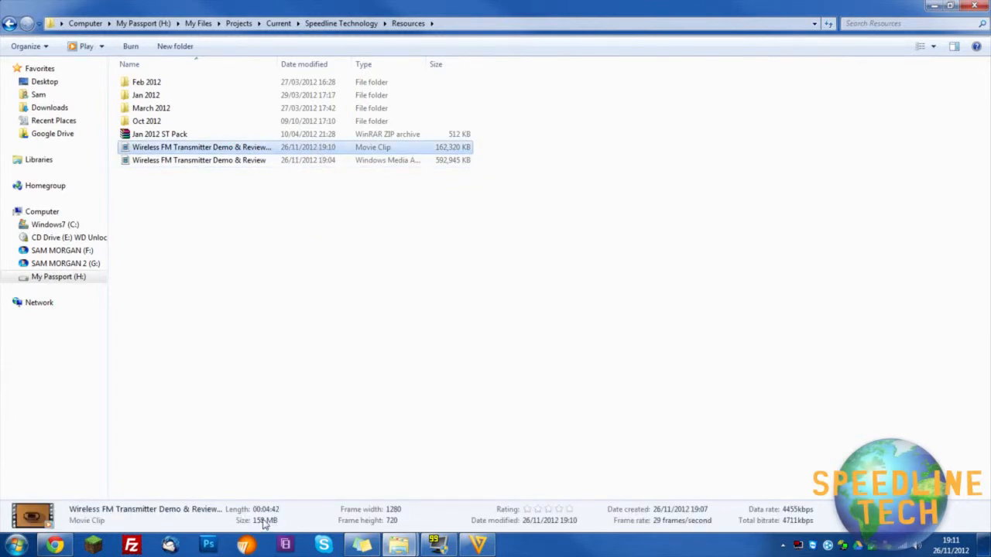
{"action": "double_click", "coordinate": [201, 147]}
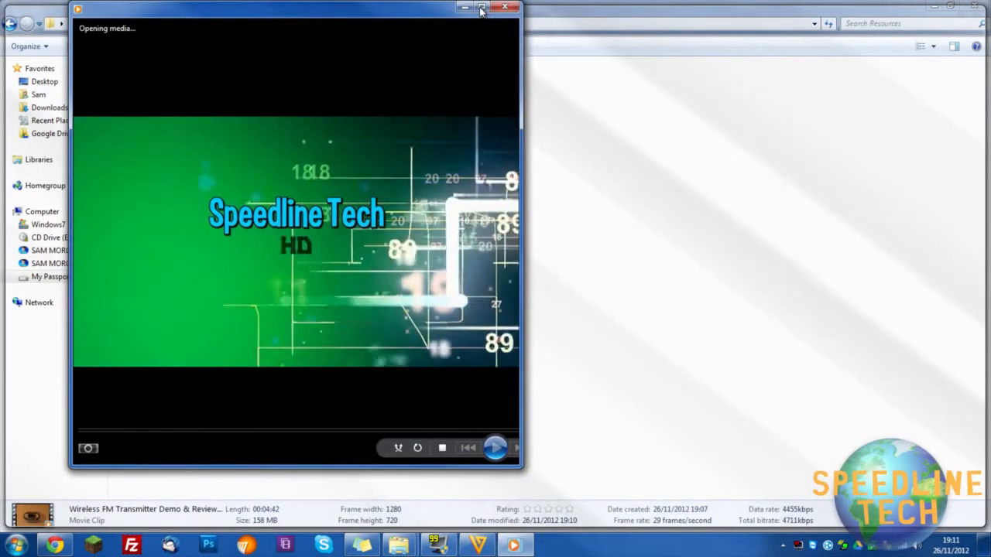
Maximize Windows Media Player so the COMP clip plays full screen
{"action": "left_click", "coordinate": [474, 11]}
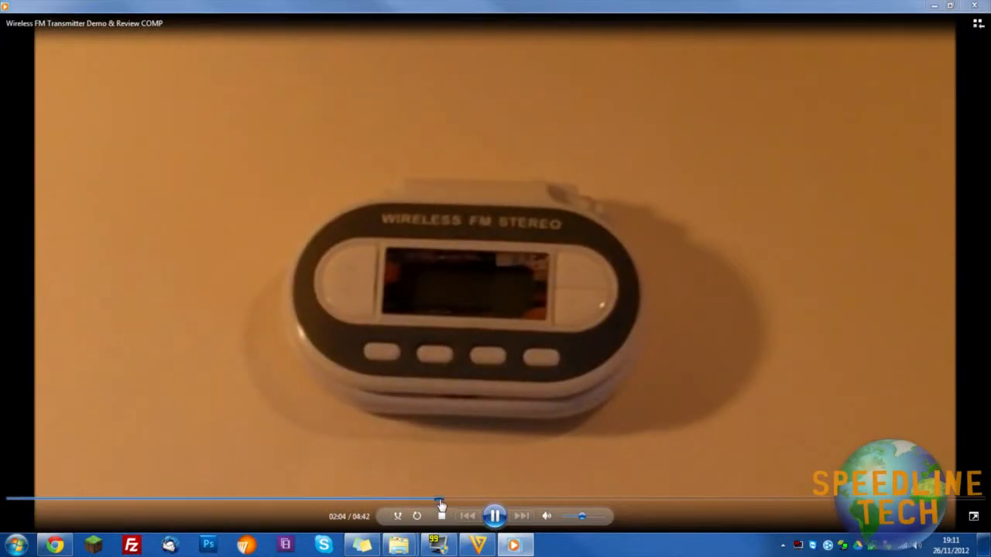